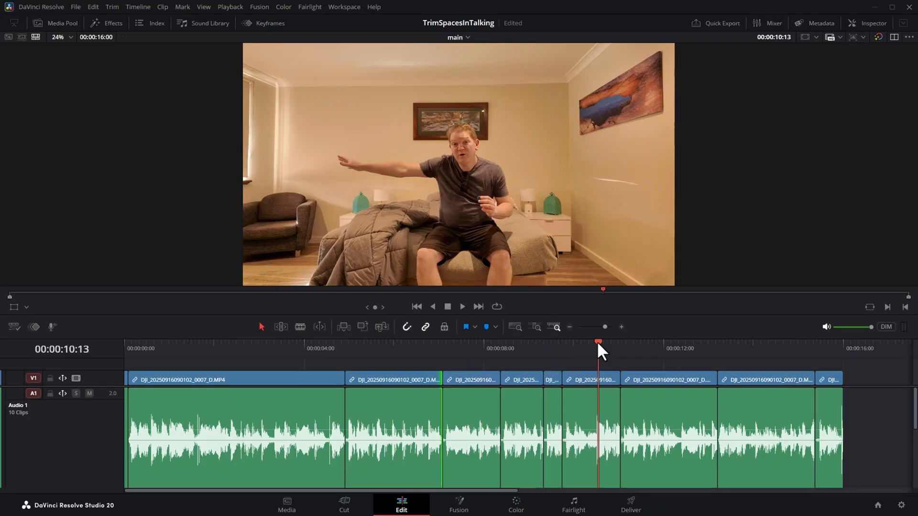
Move the playhead to about 2, 10, then 11 seconds, and open the DaVinci Resolve menu
left_click(339, 341)
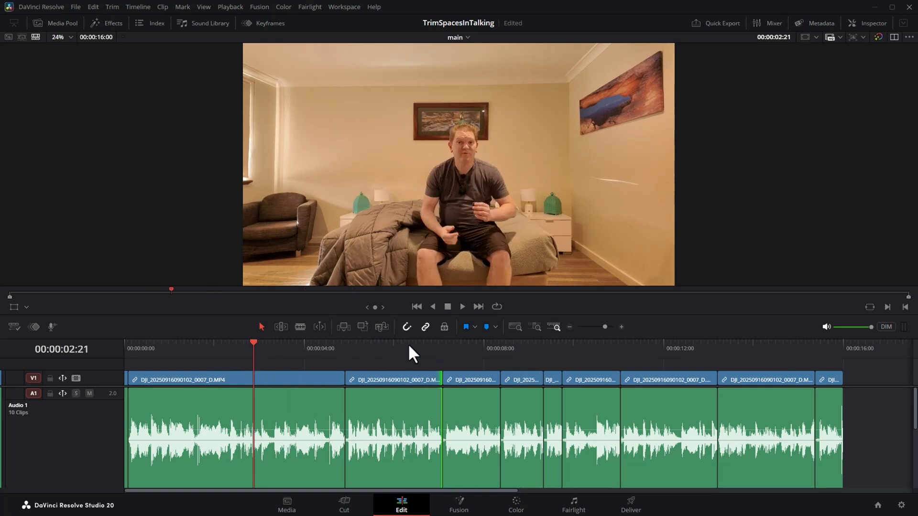
left_click(605, 349)
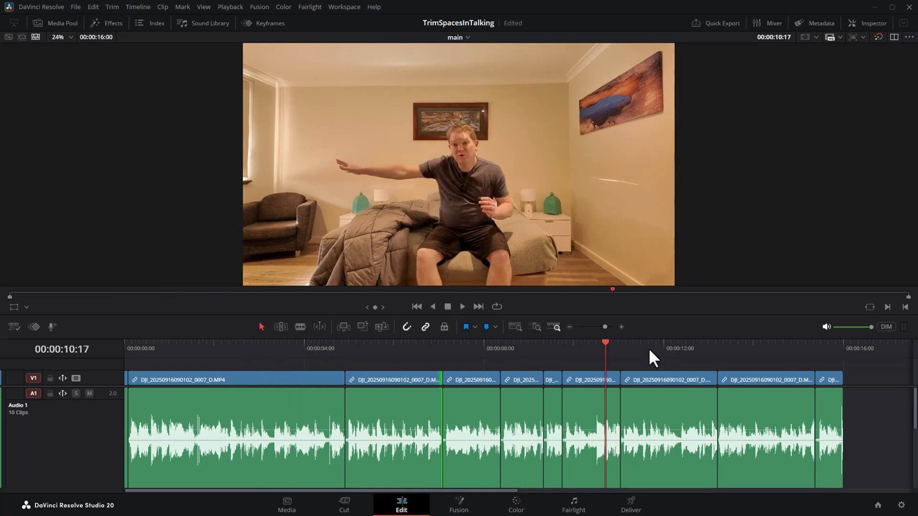
left_click(648, 348)
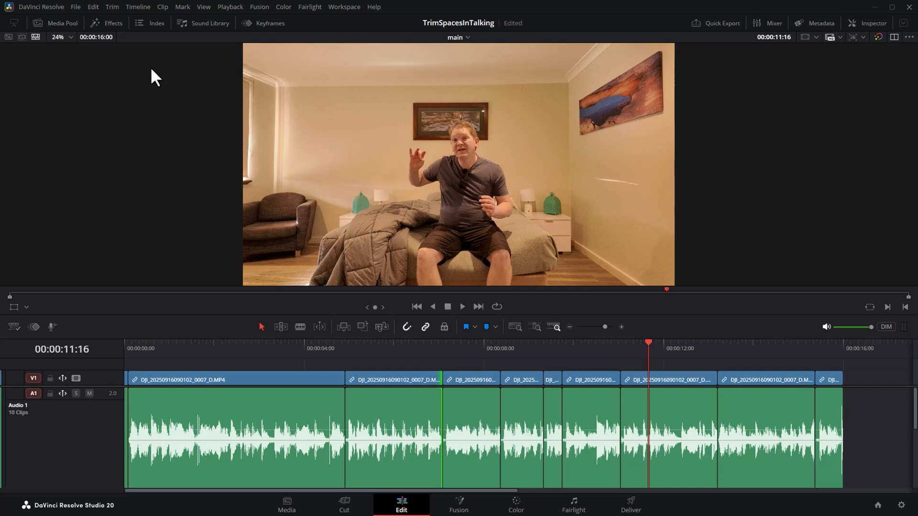
left_click(41, 6)
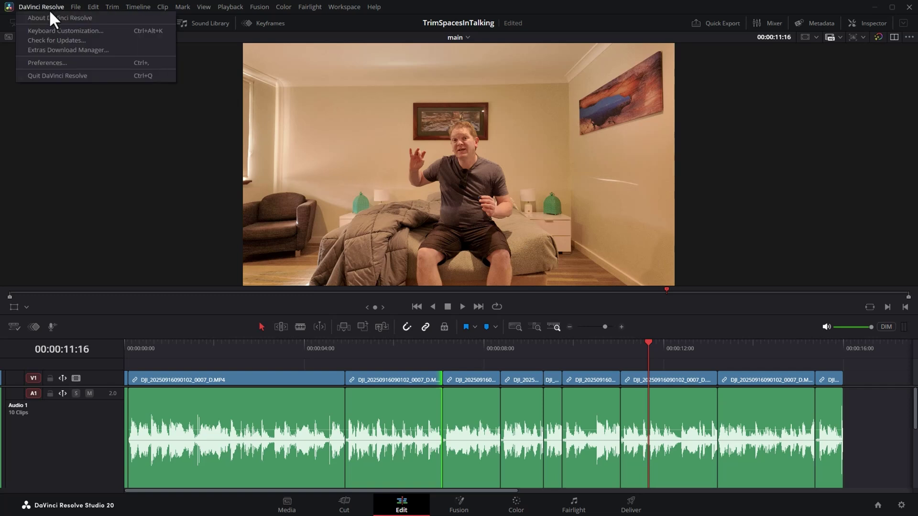
mouse_move(65, 30)
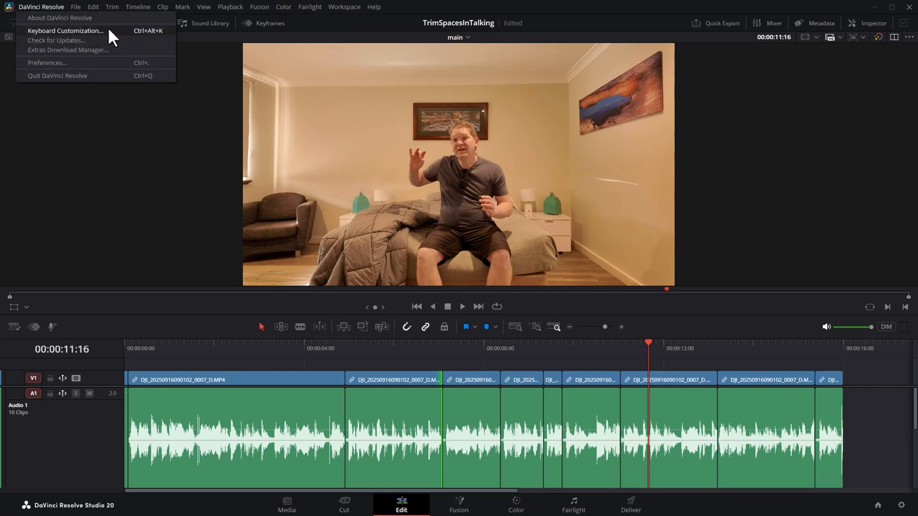
Search 'pointer' in Keyboard Customization, assign C to Playback > Go To > Mouse Pointer, and save
left_click(65, 31)
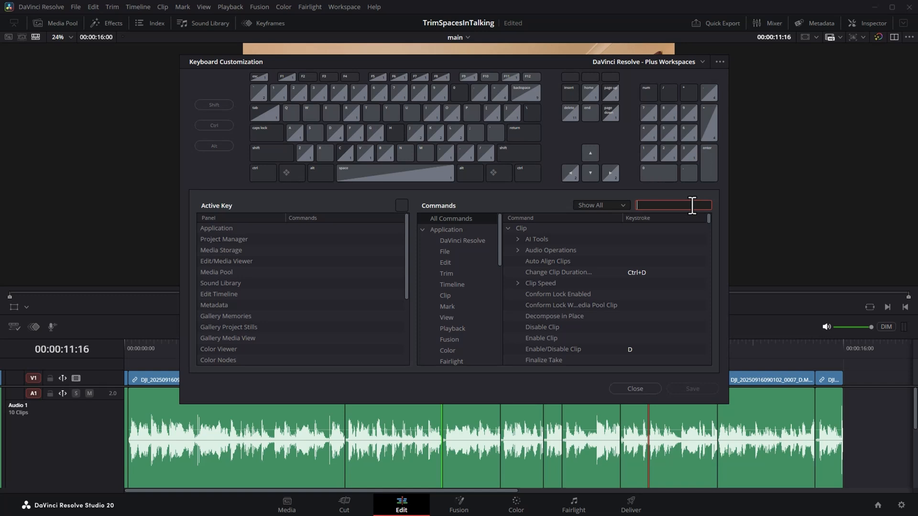
type("pointer")
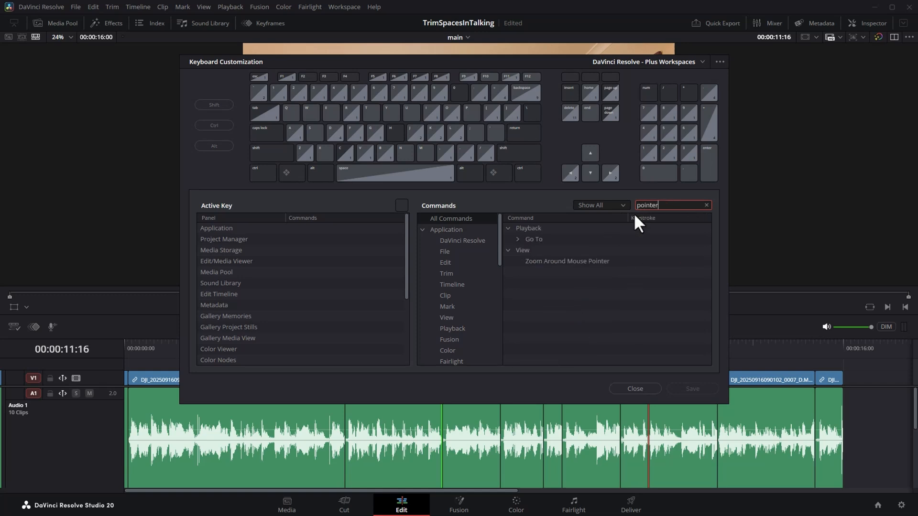
left_click(517, 239)
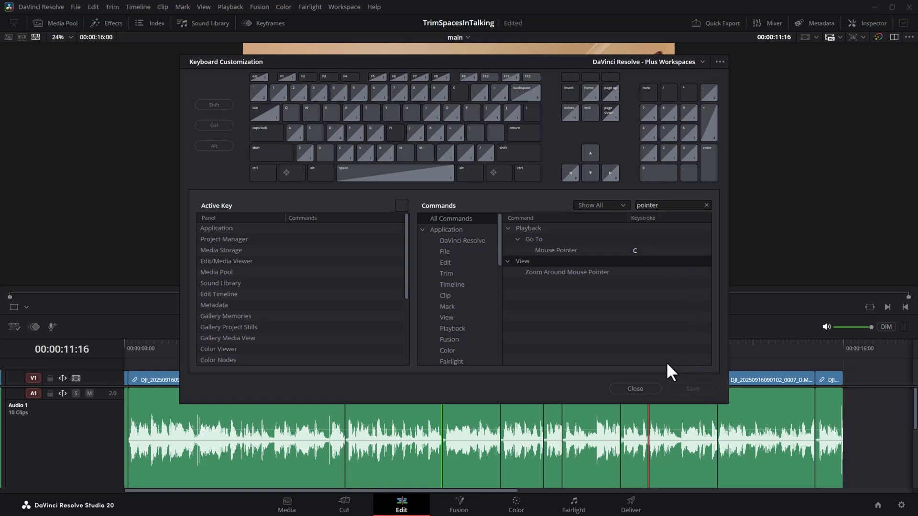
left_click(634, 388)
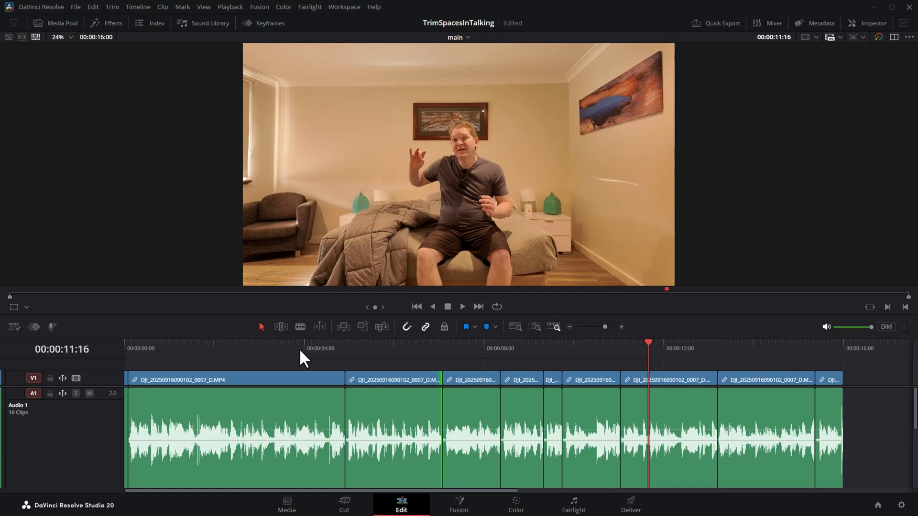
Jump the playhead to about 7, 11, 11, 2, then 9 seconds
left_click(470, 348)
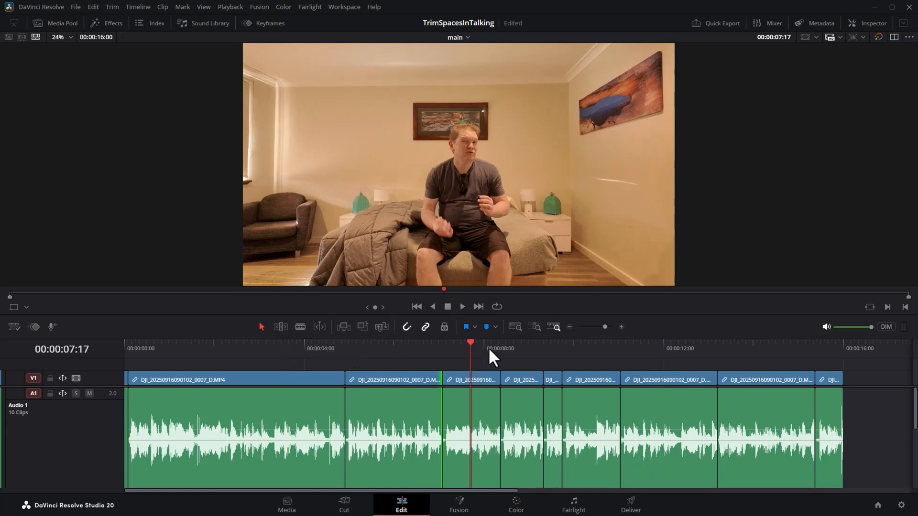
left_click(653, 348)
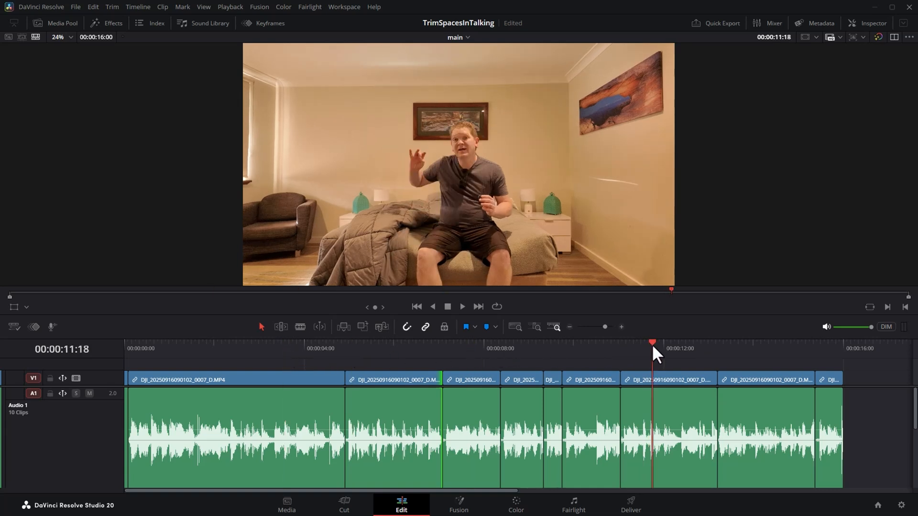
left_click(403, 348)
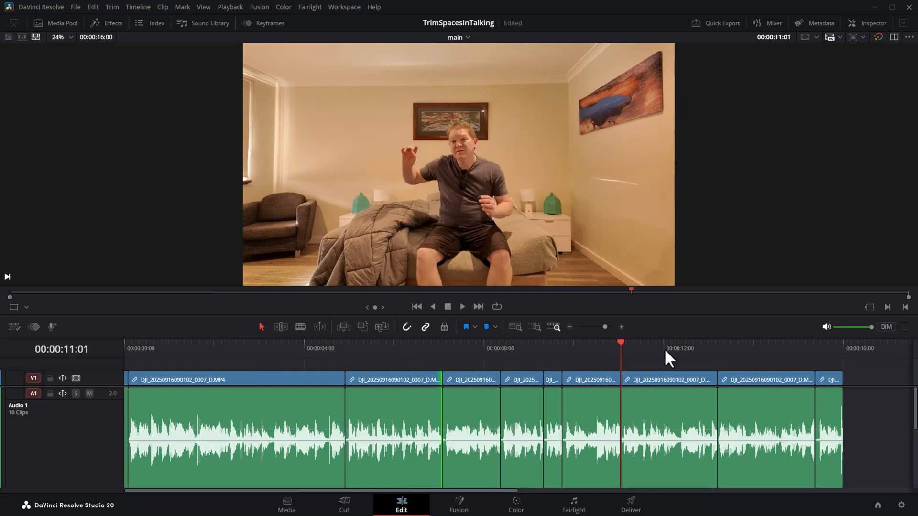
left_click(291, 348)
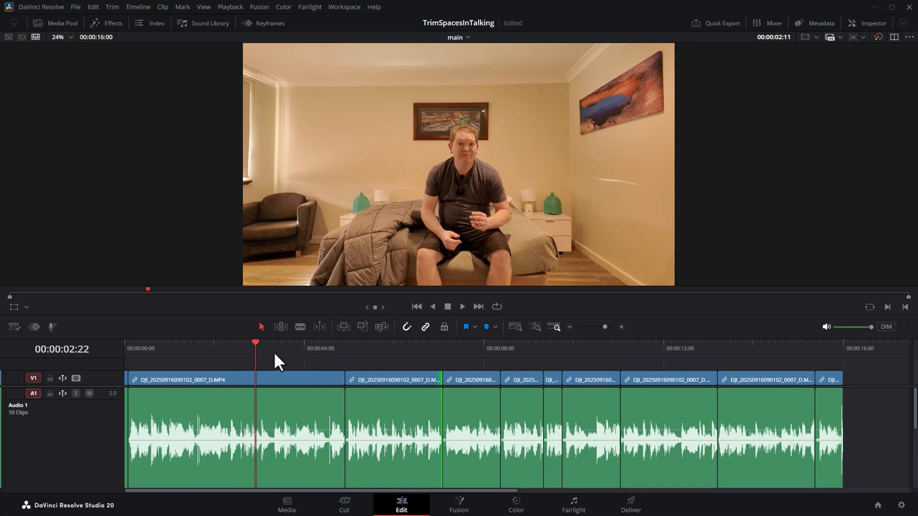
left_click(554, 349)
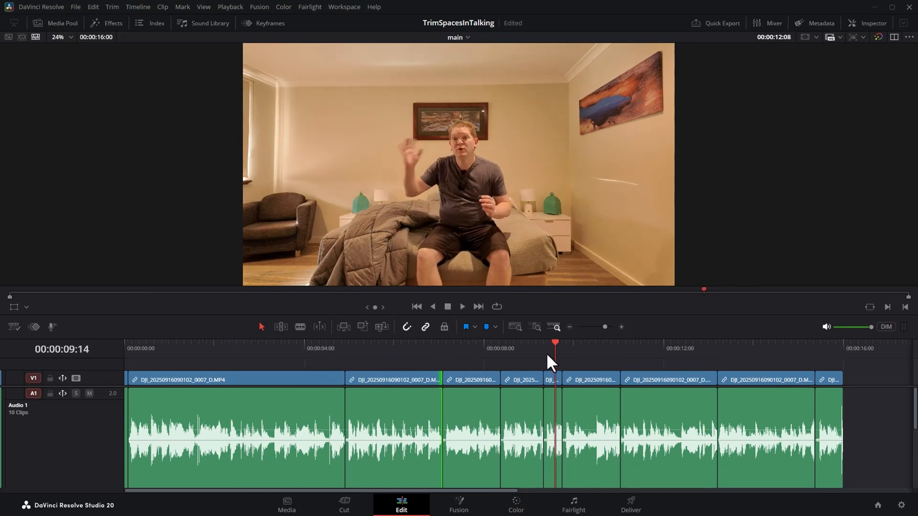